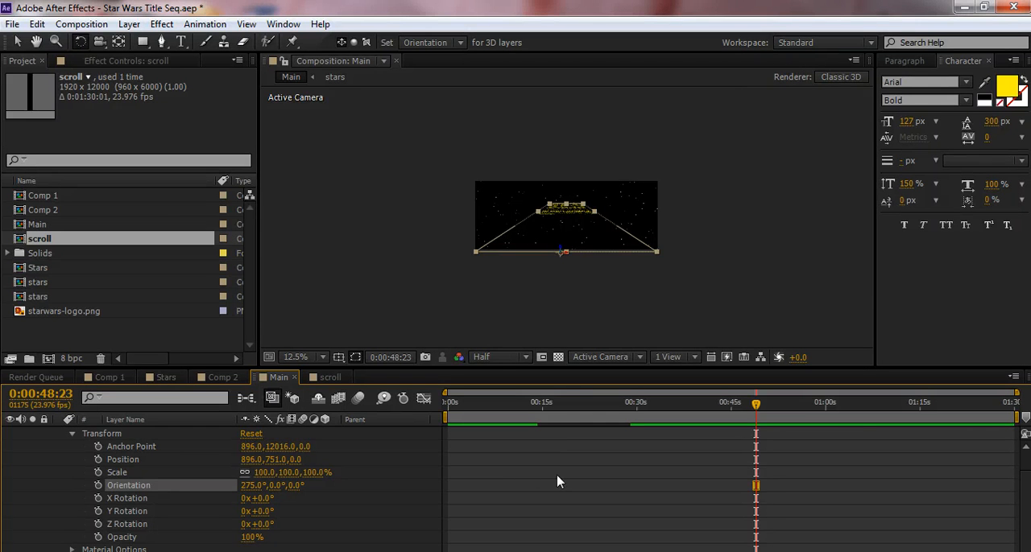
{"action": "mouse_move", "coordinate": [379, 511]}
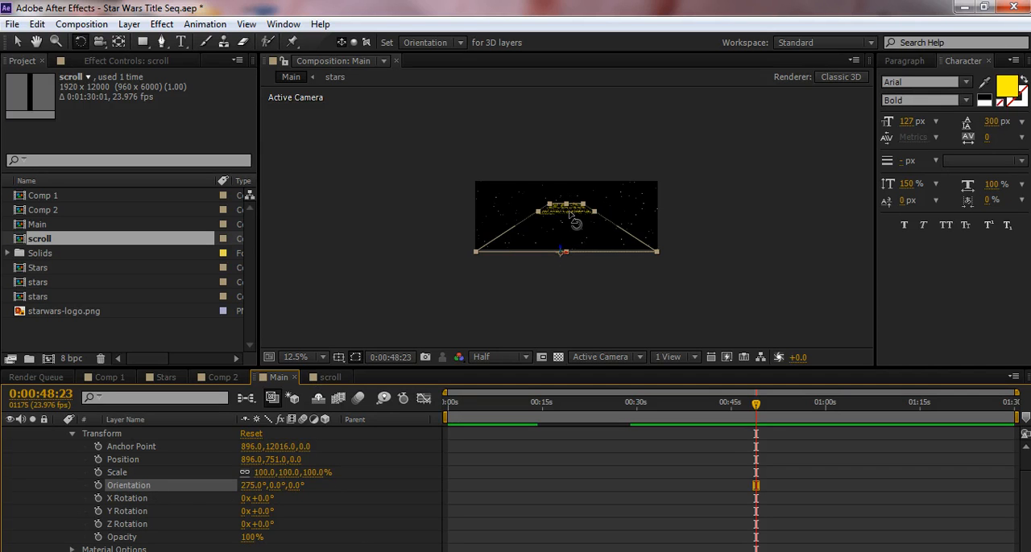
Fit the composition in the viewer at Quarter resolution
{"action": "left_click", "coordinate": [533, 401]}
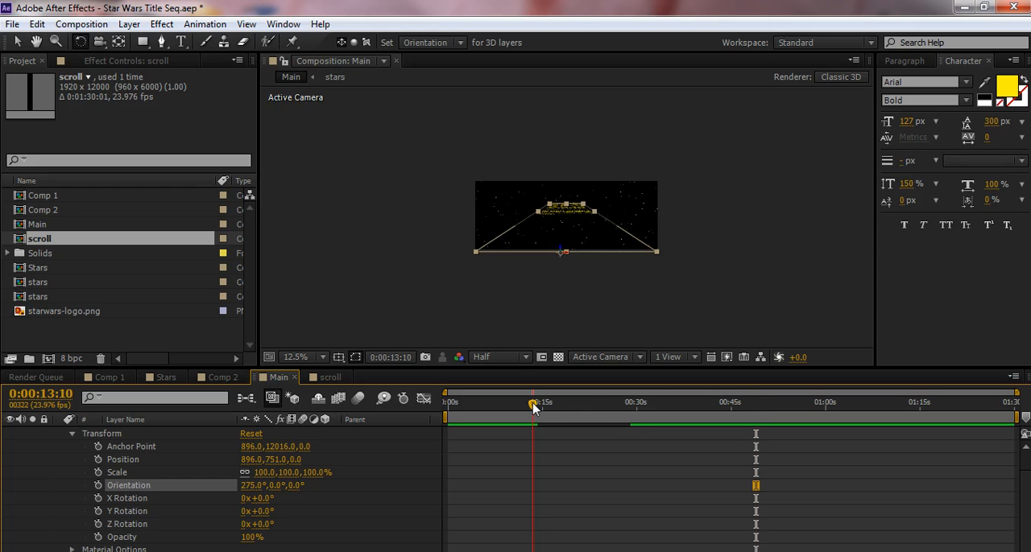
{"action": "left_click_drag", "start_coordinate": [532, 402], "coordinate": [552, 403]}
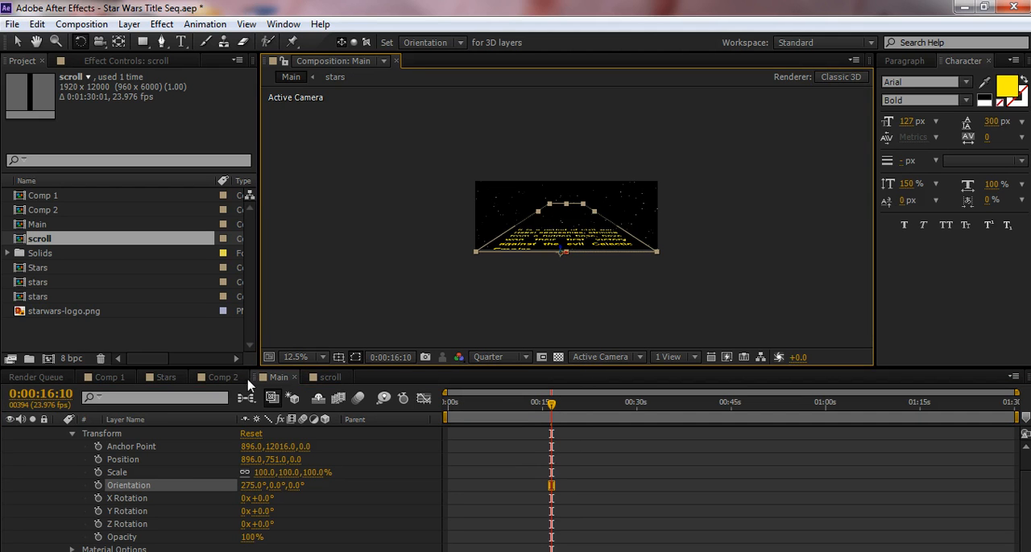
{"action": "left_click", "coordinate": [295, 357]}
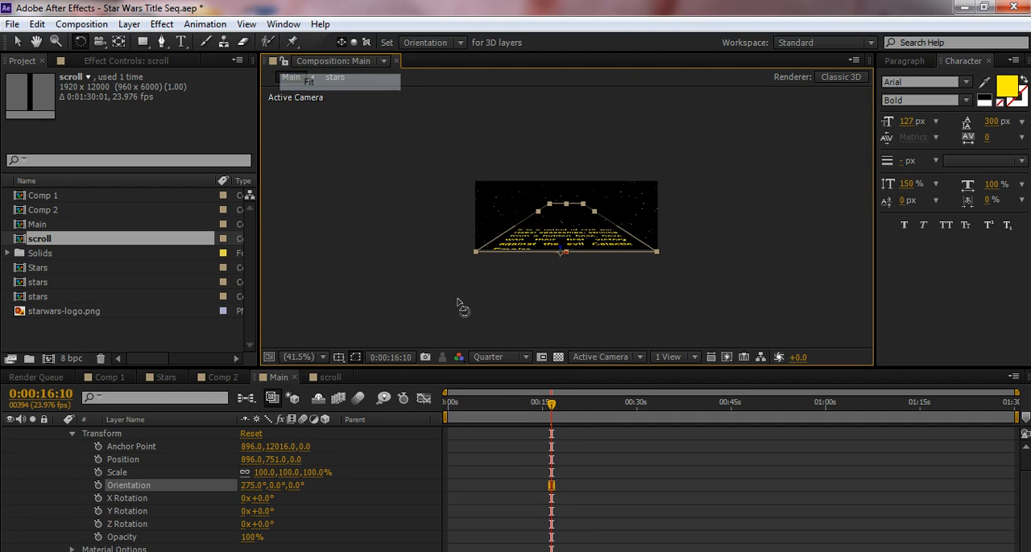
{"action": "left_click_drag", "start_coordinate": [552, 403], "coordinate": [538, 407]}
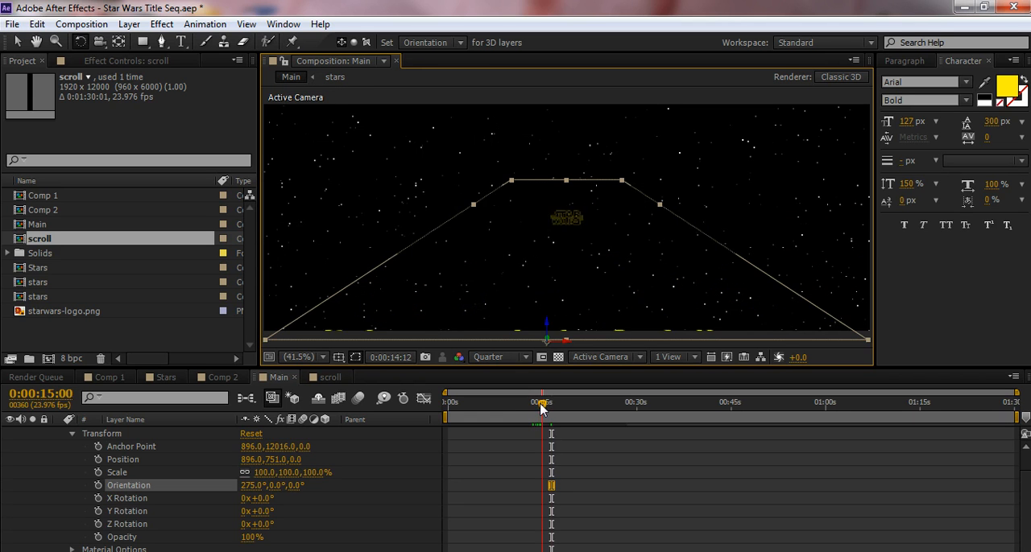
Scrub through the crawl as it recedes, then back to the logo
{"action": "left_click_drag", "start_coordinate": [539, 407], "coordinate": [560, 406]}
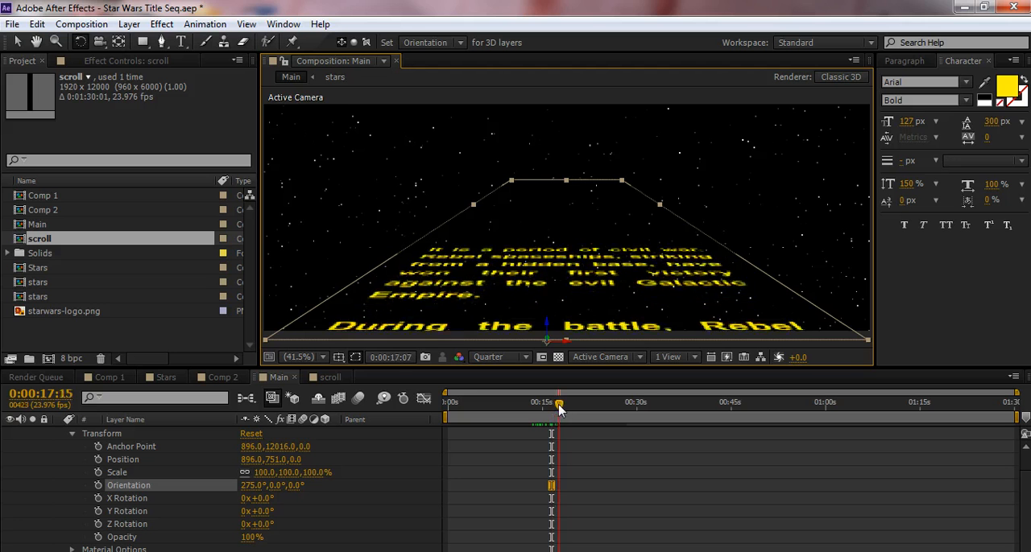
{"action": "left_click_drag", "start_coordinate": [560, 407], "coordinate": [580, 406]}
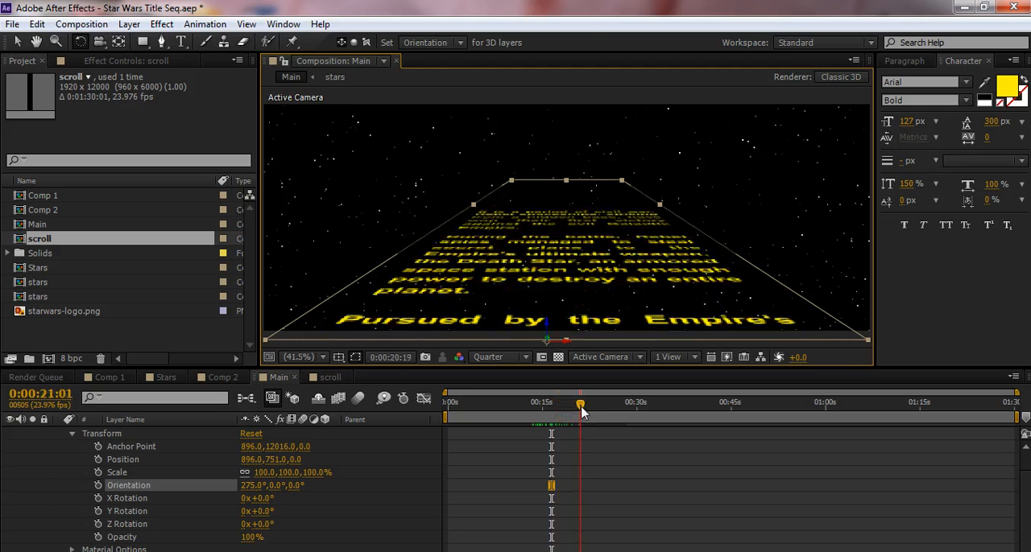
{"action": "left_click_drag", "start_coordinate": [580, 402], "coordinate": [604, 403]}
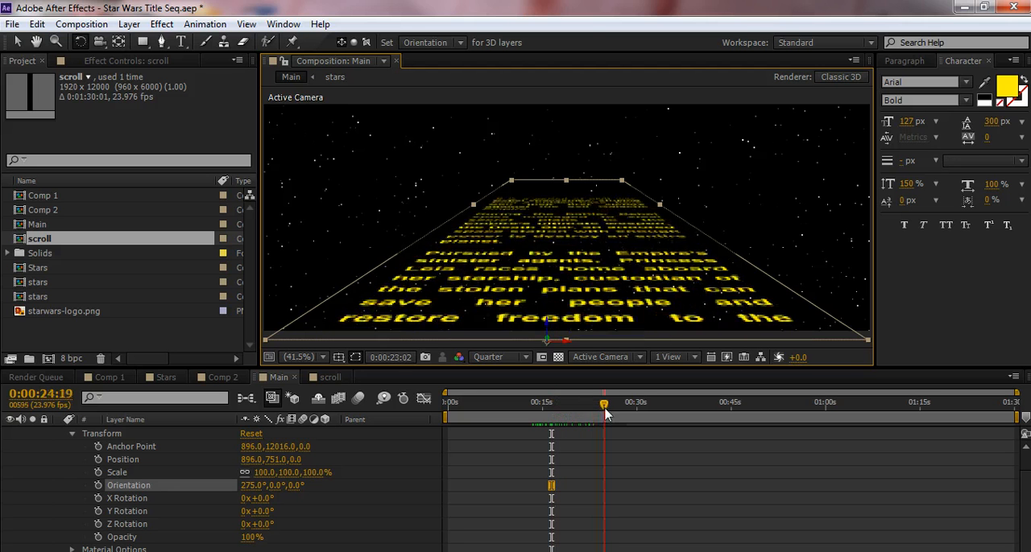
{"action": "left_click_drag", "start_coordinate": [604, 403], "coordinate": [627, 403]}
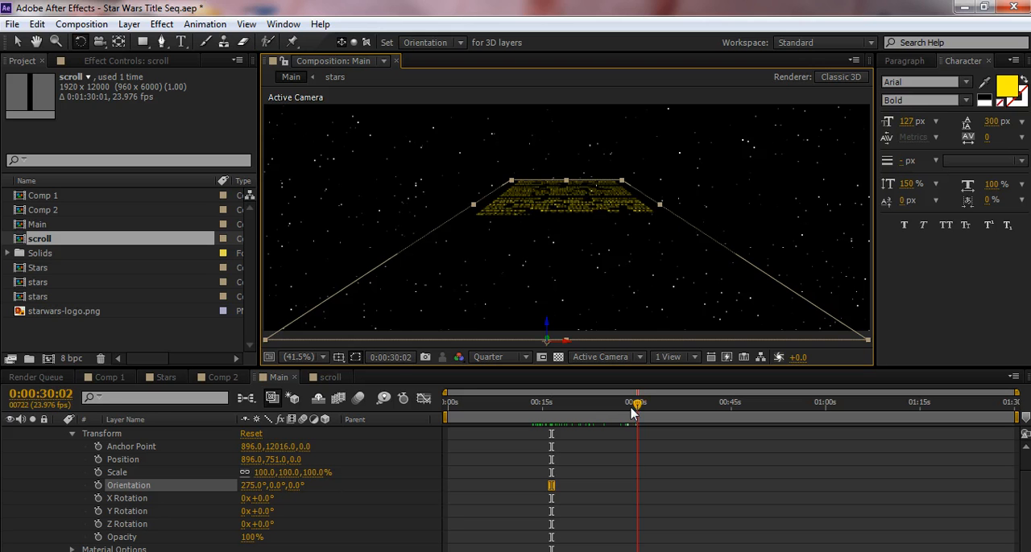
{"action": "left_click_drag", "start_coordinate": [636, 403], "coordinate": [611, 403]}
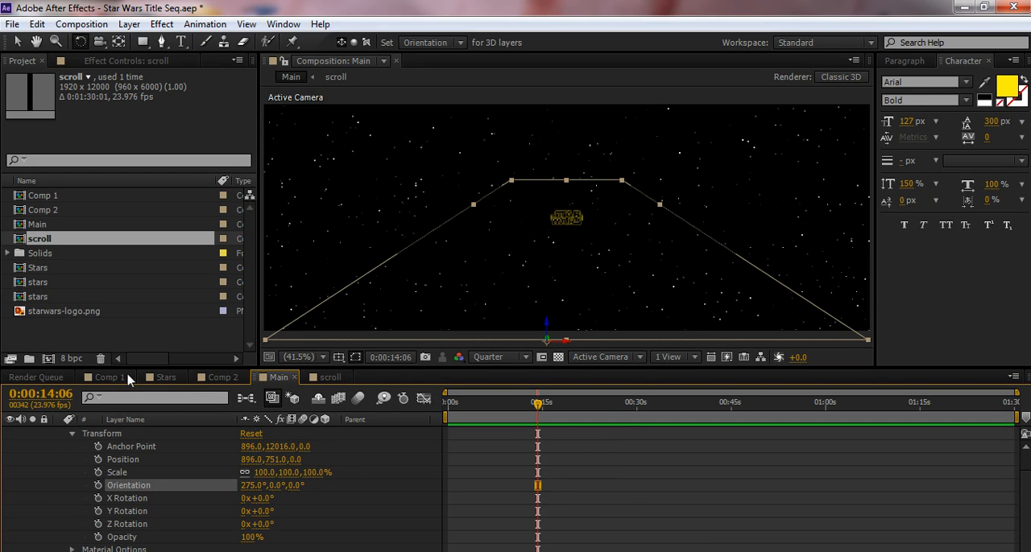
Check the scroll comp, return to Main, and scale the scroll layer to 115.2%
{"action": "left_click", "coordinate": [331, 377]}
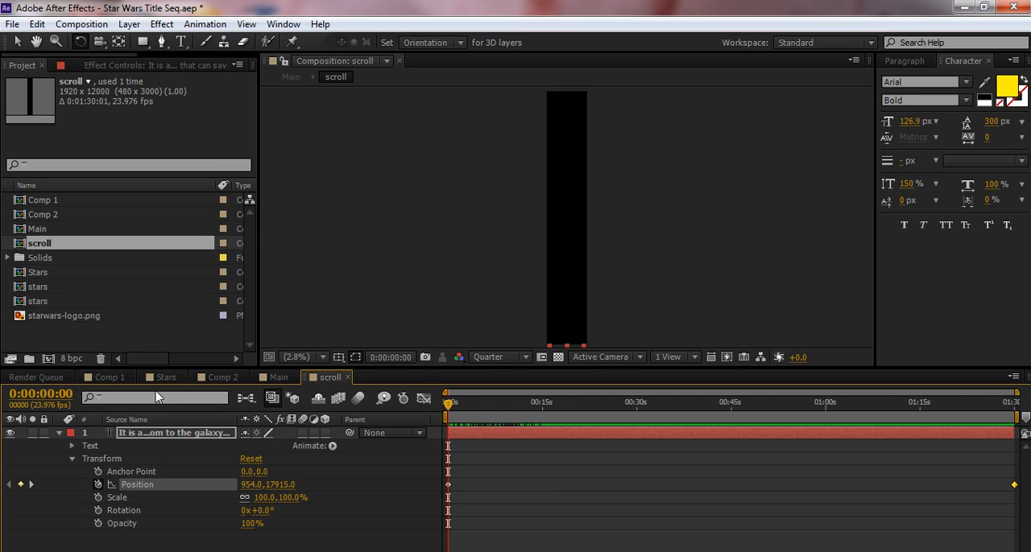
{"action": "left_click", "coordinate": [274, 377]}
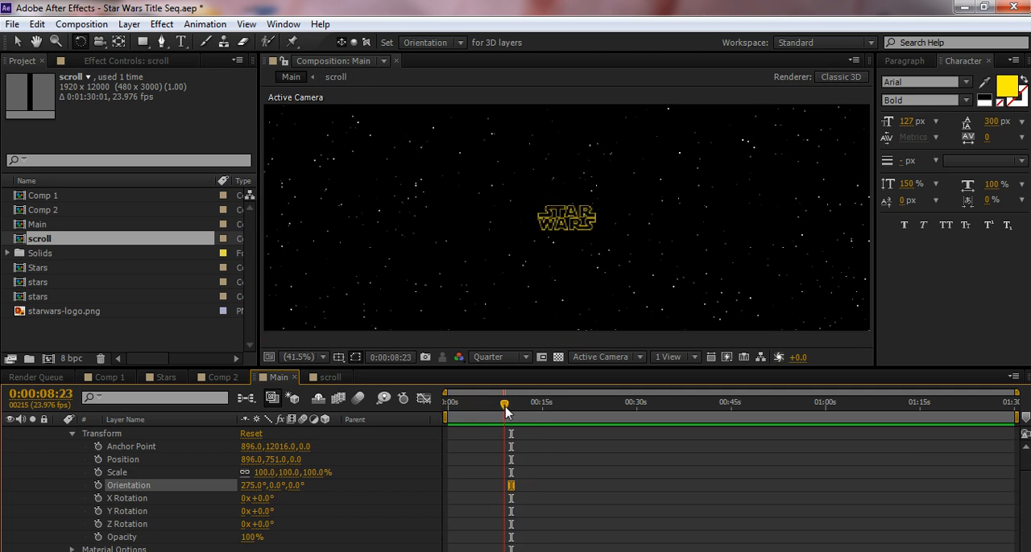
{"action": "left_click_drag", "start_coordinate": [505, 405], "coordinate": [593, 404]}
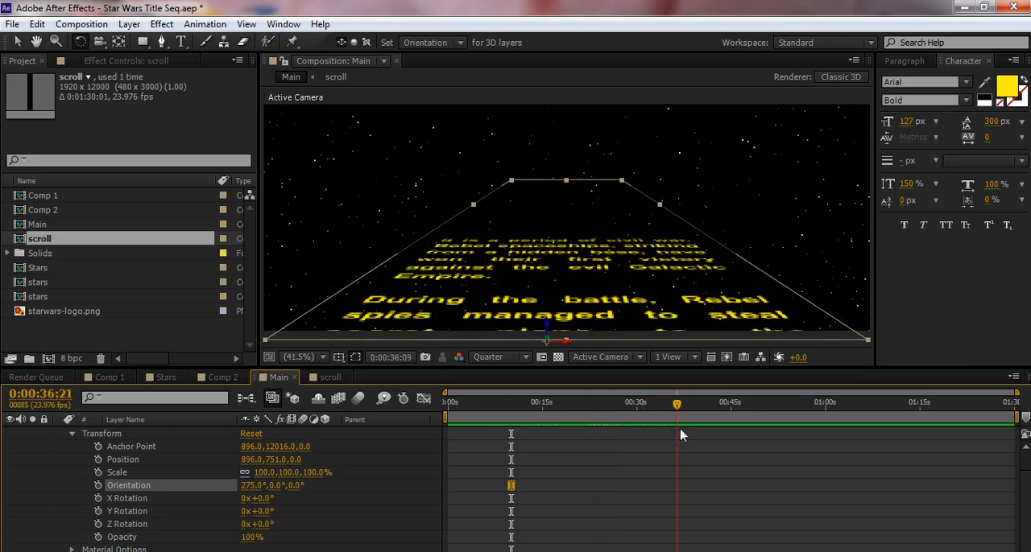
{"action": "left_click", "coordinate": [445, 403]}
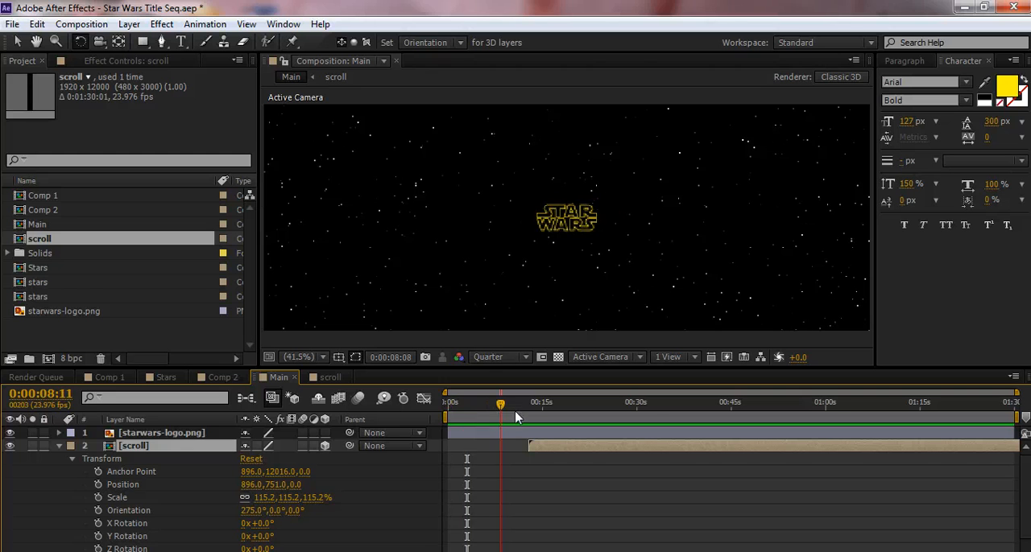
{"action": "left_click_drag", "start_coordinate": [500, 403], "coordinate": [526, 403]}
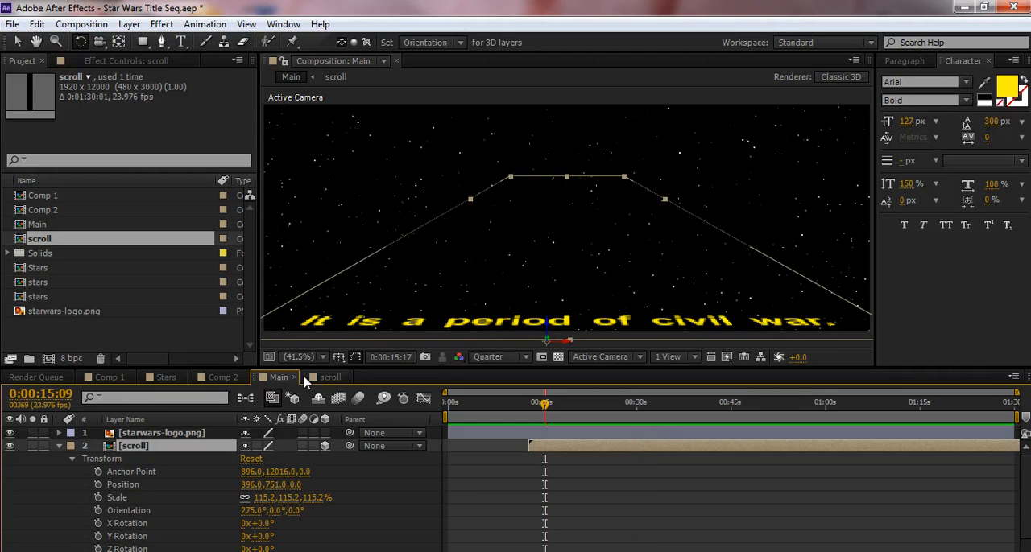
Move the scroll comp's last Position keyframe earlier to about 1:15
{"action": "left_click", "coordinate": [330, 377]}
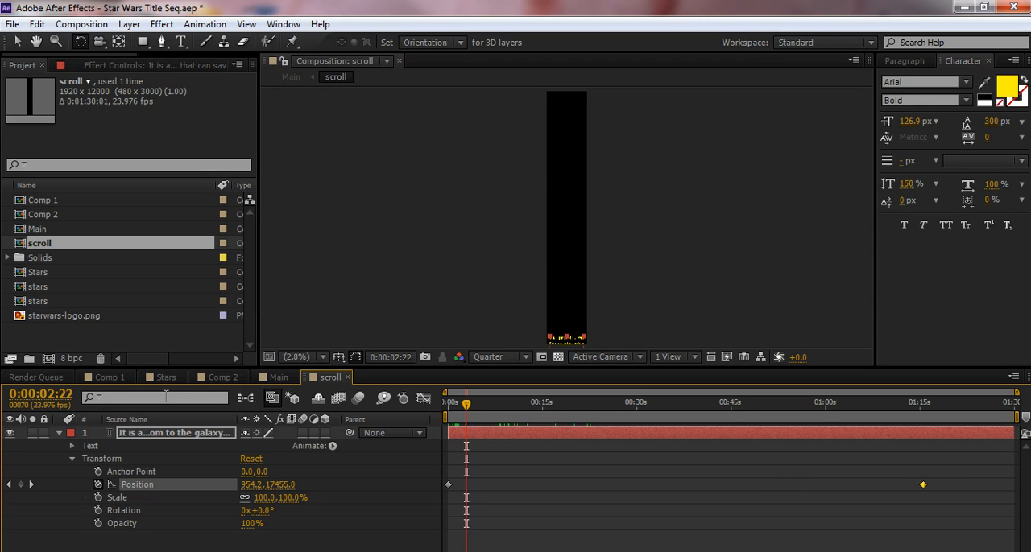
{"action": "left_click", "coordinate": [547, 402]}
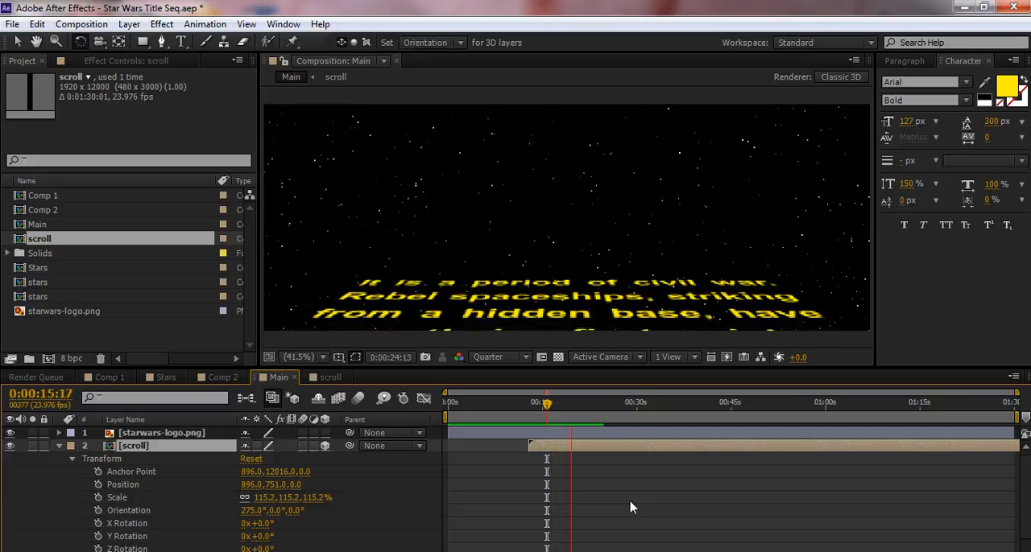
Tilt the scroll layer back to 280° orientation and preview the steeper crawl
{"action": "left_click", "coordinate": [580, 403]}
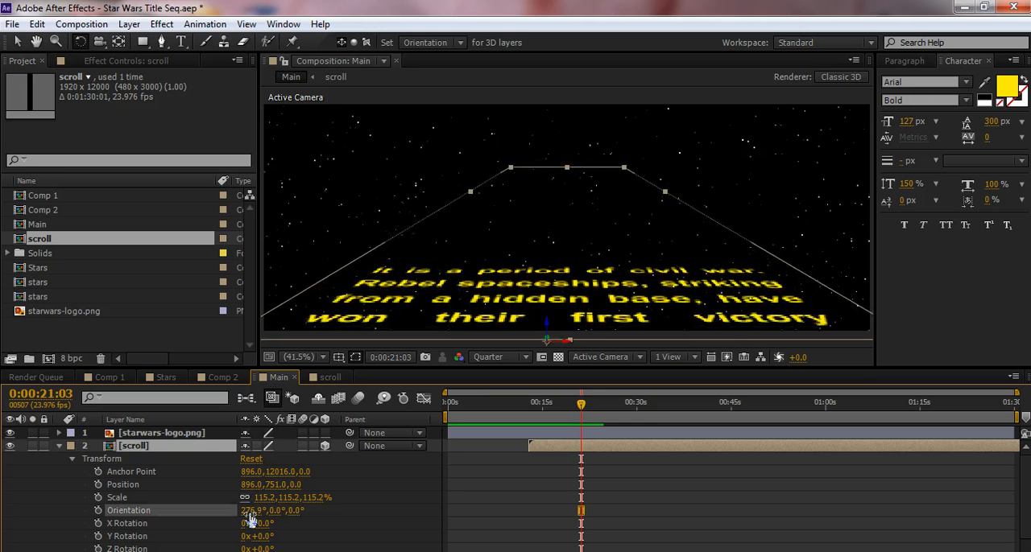
{"action": "double_click", "coordinate": [253, 511]}
{"action": "type", "text": "250"}
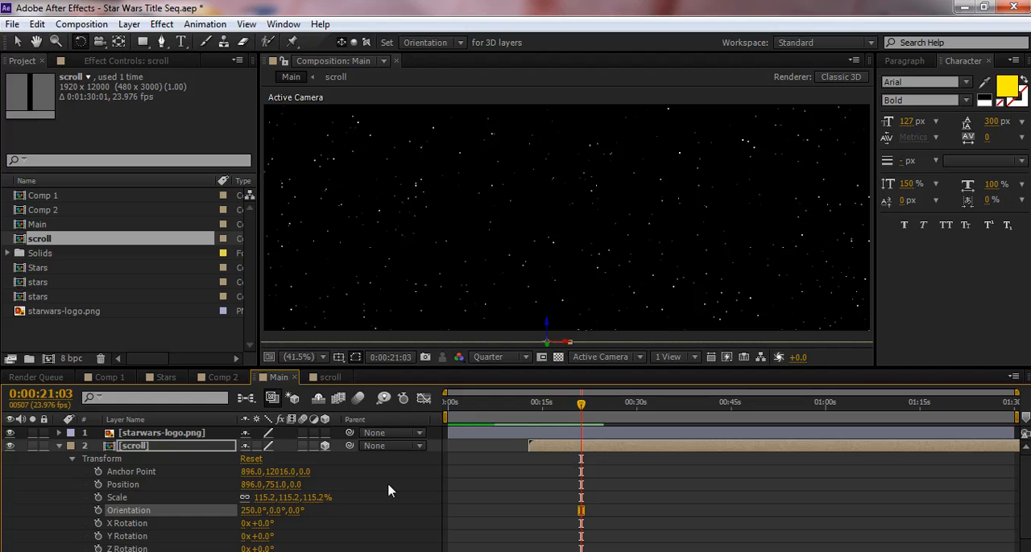
{"action": "left_click", "coordinate": [448, 402]}
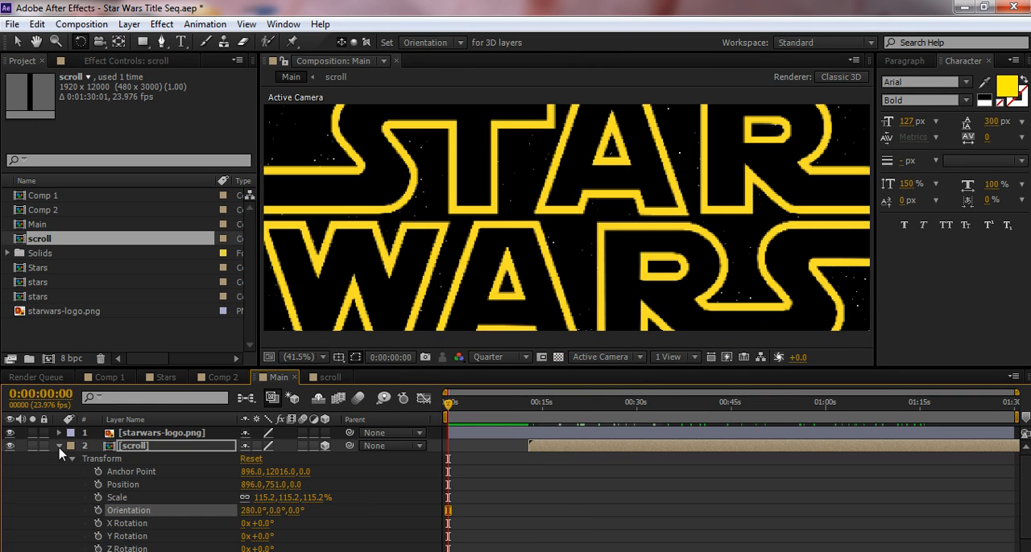
{"action": "left_click", "coordinate": [613, 403]}
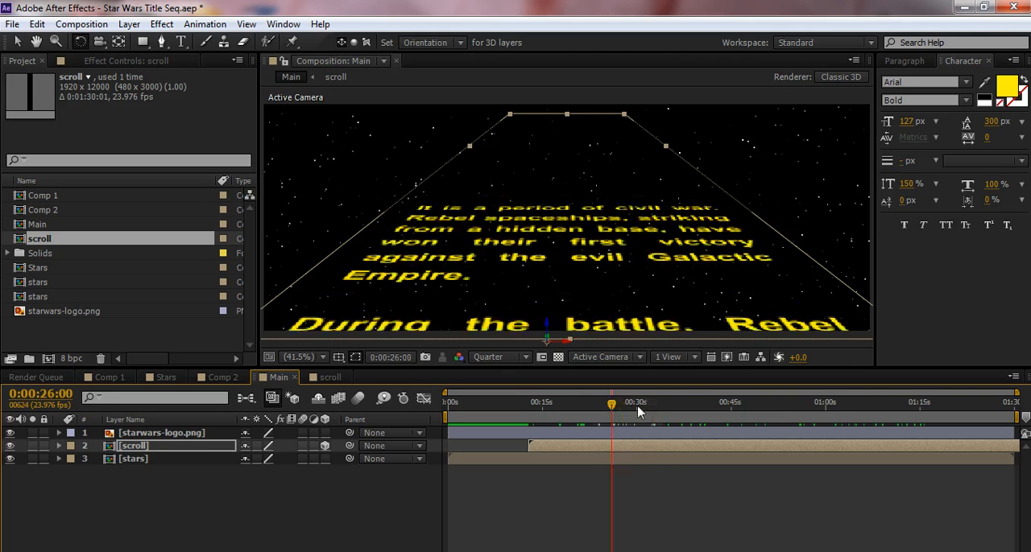
{"action": "left_click_drag", "start_coordinate": [612, 403], "coordinate": [689, 403]}
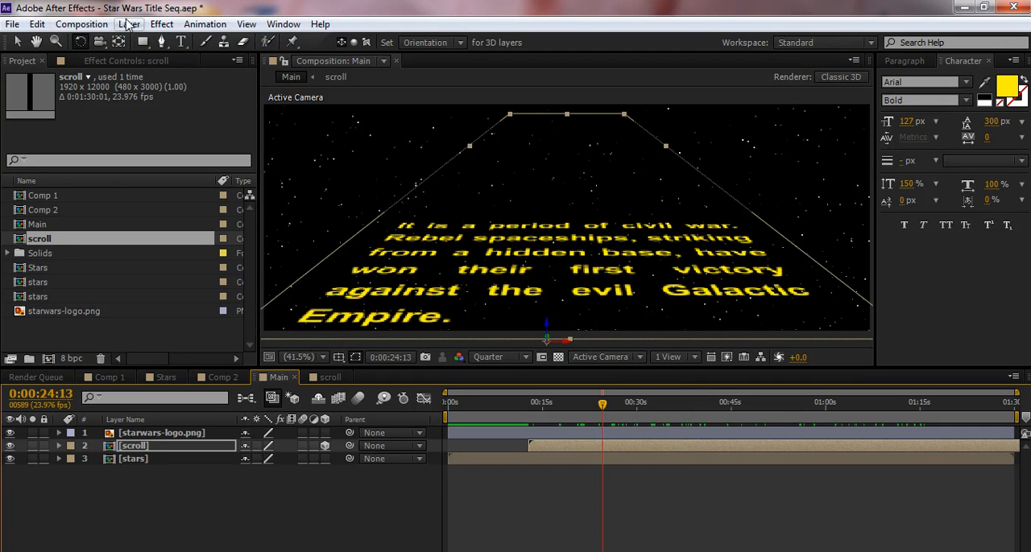
Add Camera 1 through Layer > New > Camera with the default 50mm preset
{"action": "left_click", "coordinate": [129, 23]}
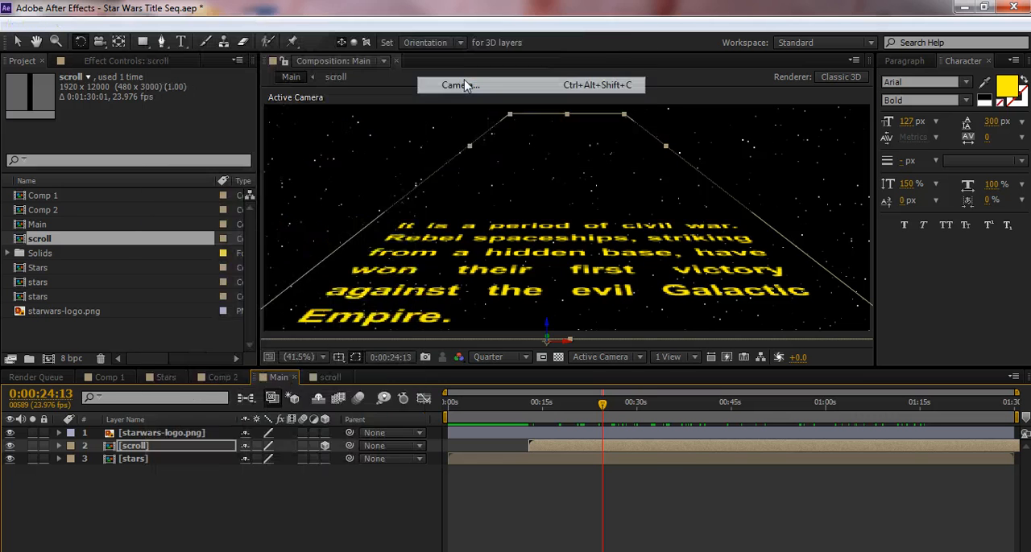
{"action": "left_click", "coordinate": [459, 84]}
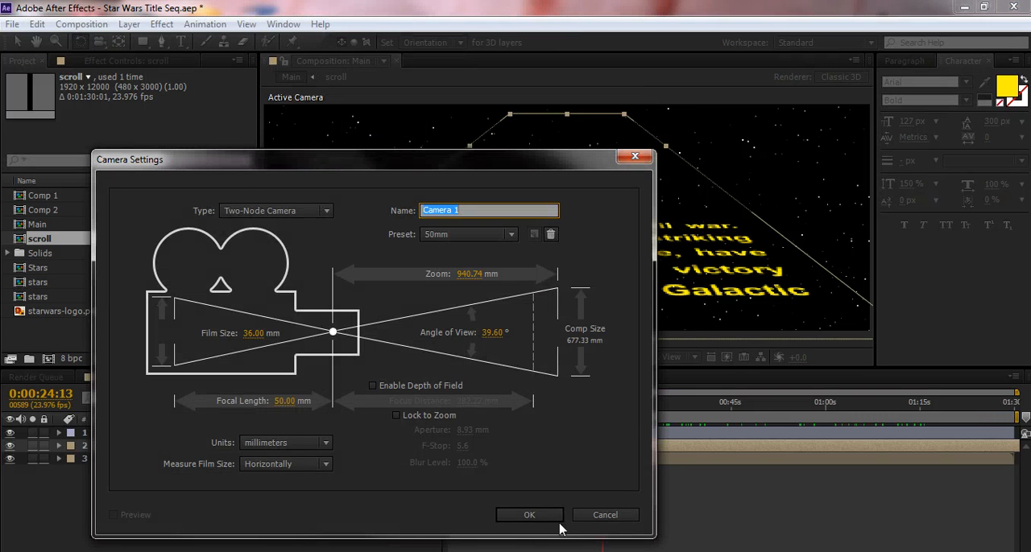
{"action": "left_click", "coordinate": [529, 515]}
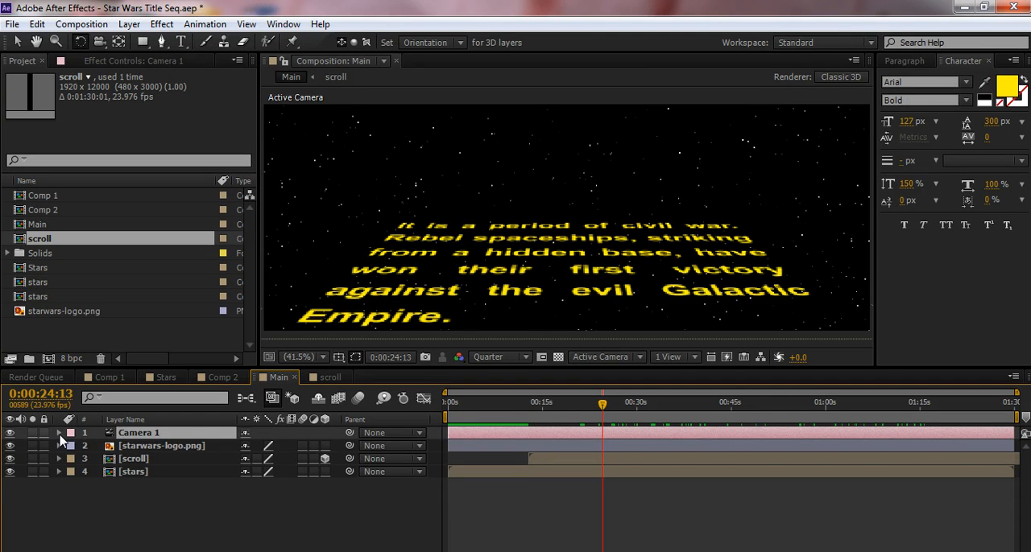
Turn on Depth of Field in Camera 1's Camera Options
{"action": "left_click", "coordinate": [58, 433]}
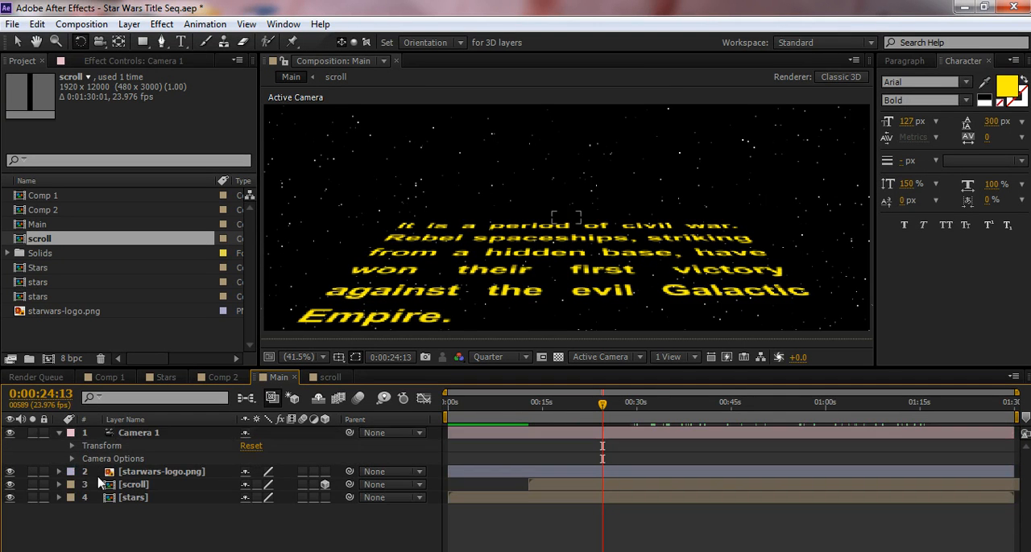
{"action": "left_click", "coordinate": [72, 458]}
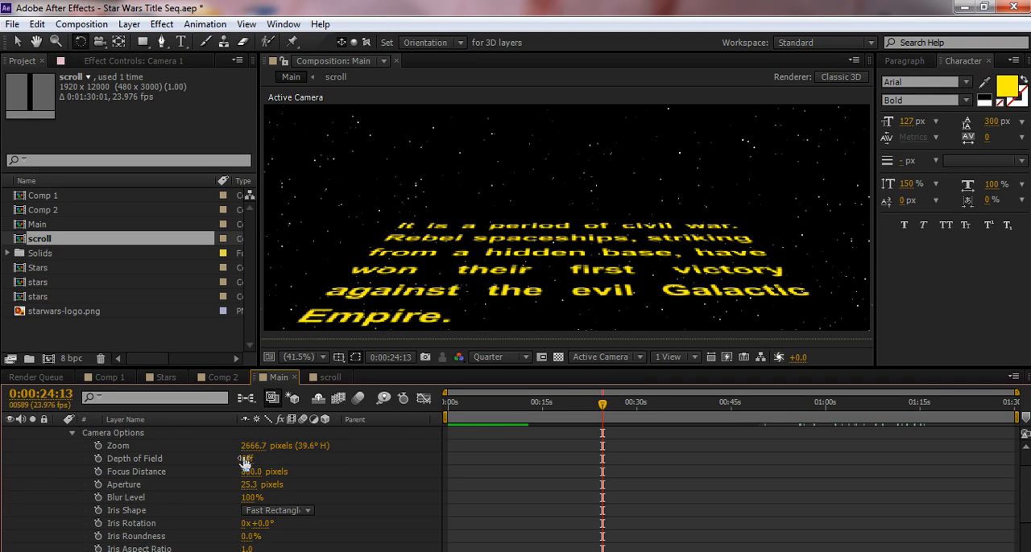
{"action": "left_click", "coordinate": [247, 459]}
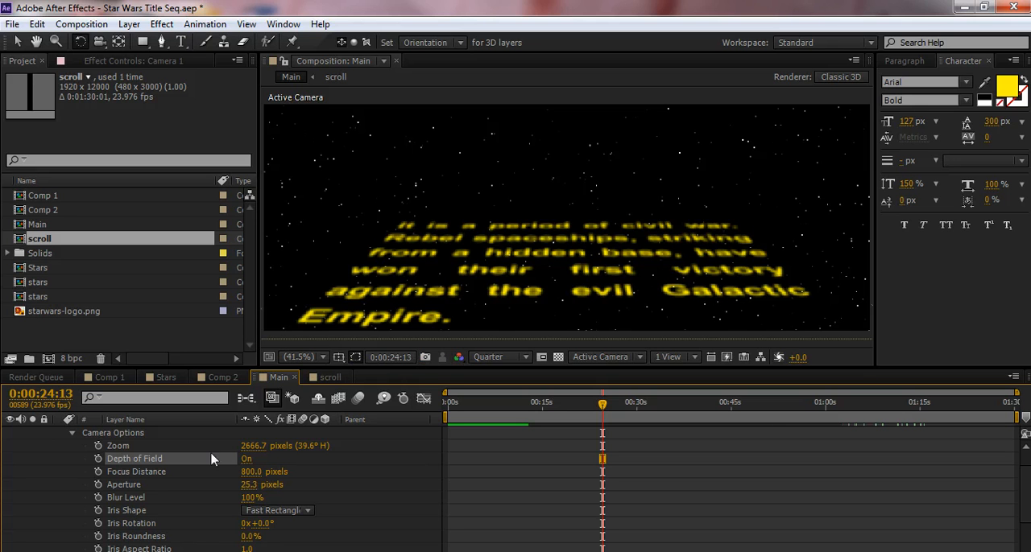
{"action": "mouse_move", "coordinate": [281, 461]}
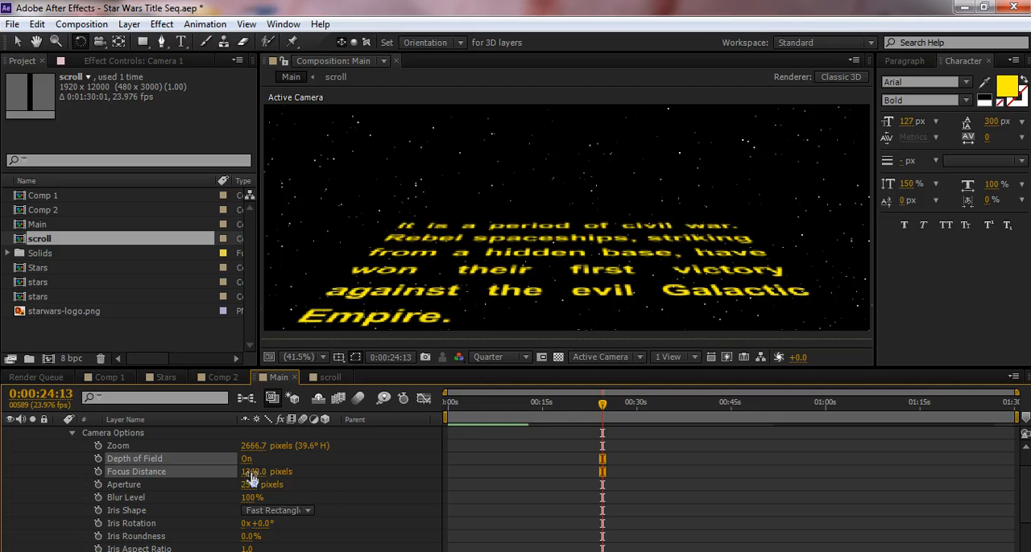
Preview at Full resolution and set the focus distance to 1500 pixels
{"action": "left_click", "coordinate": [499, 357]}
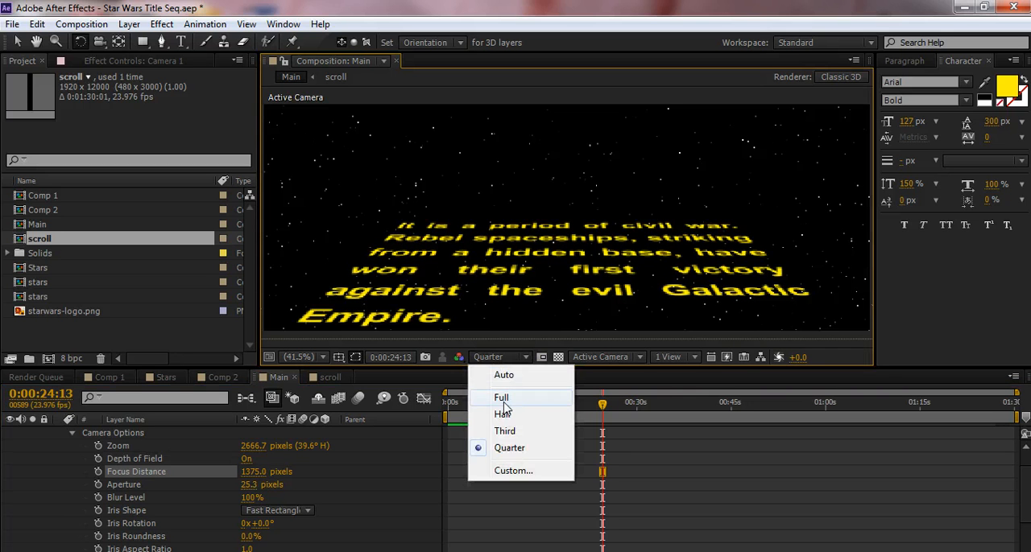
{"action": "left_click", "coordinate": [500, 397]}
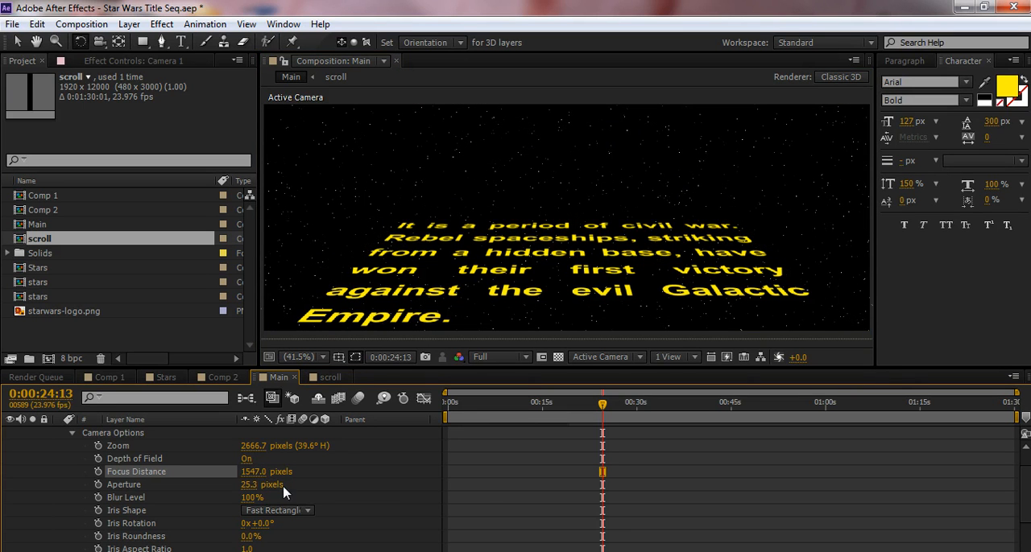
{"action": "double_click", "coordinate": [253, 471]}
{"action": "type", "text": "1500"}
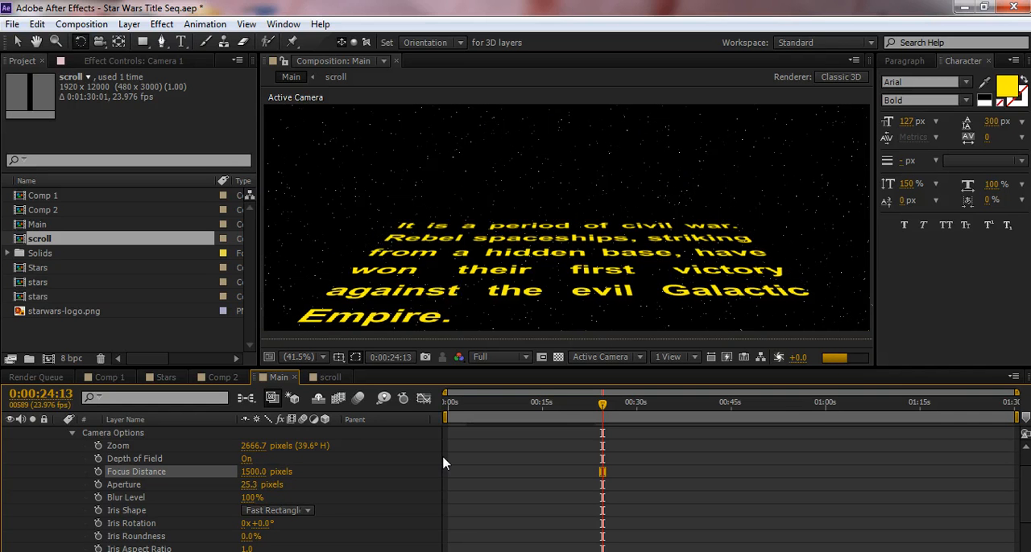
{"action": "left_click", "coordinate": [843, 403]}
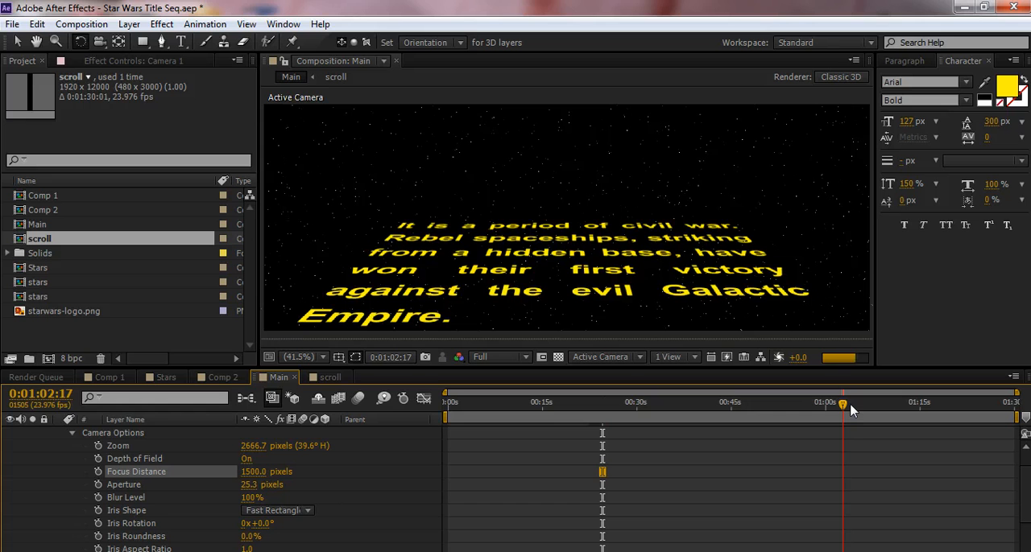
{"action": "left_click_drag", "start_coordinate": [843, 404], "coordinate": [852, 404]}
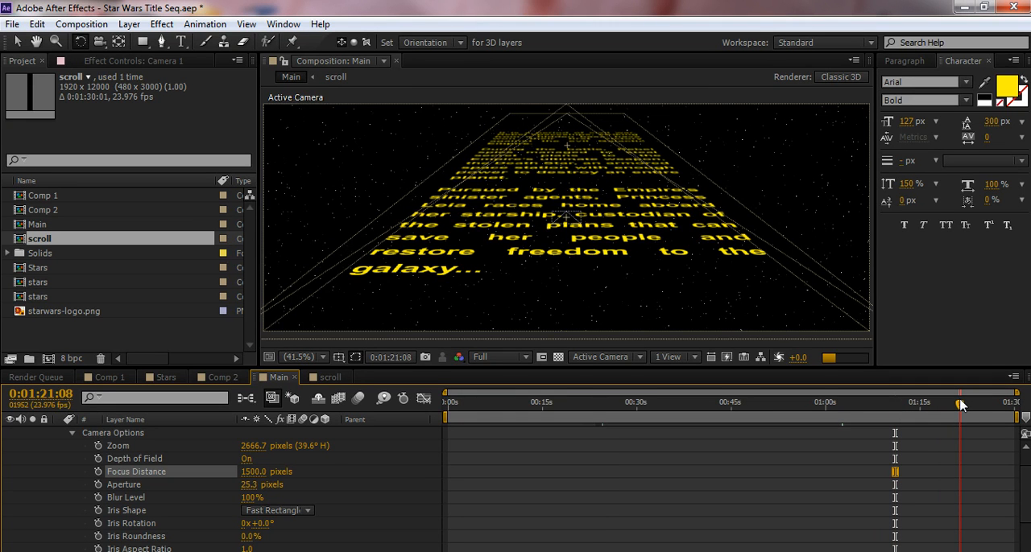
{"action": "left_click", "coordinate": [959, 405]}
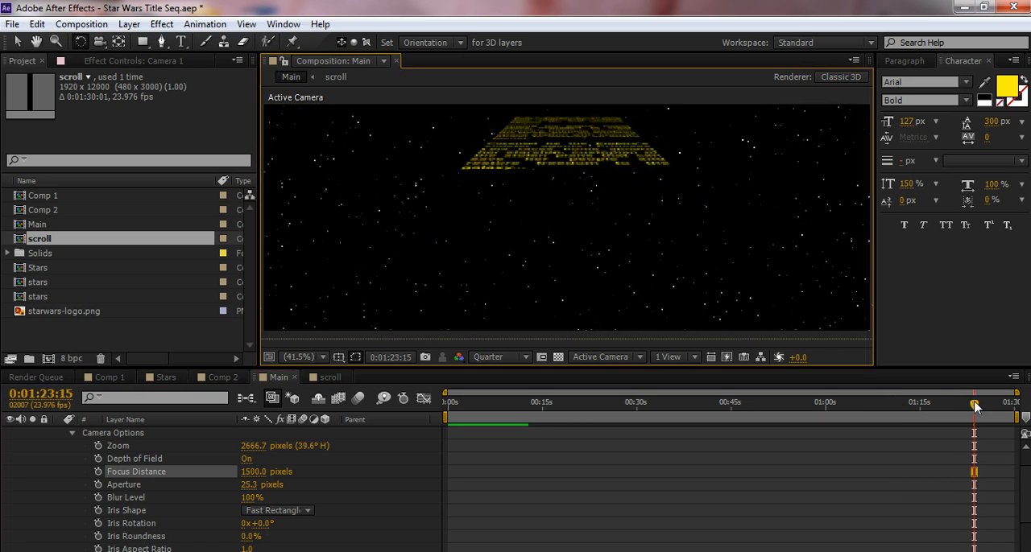
{"action": "left_click_drag", "start_coordinate": [974, 405], "coordinate": [964, 405]}
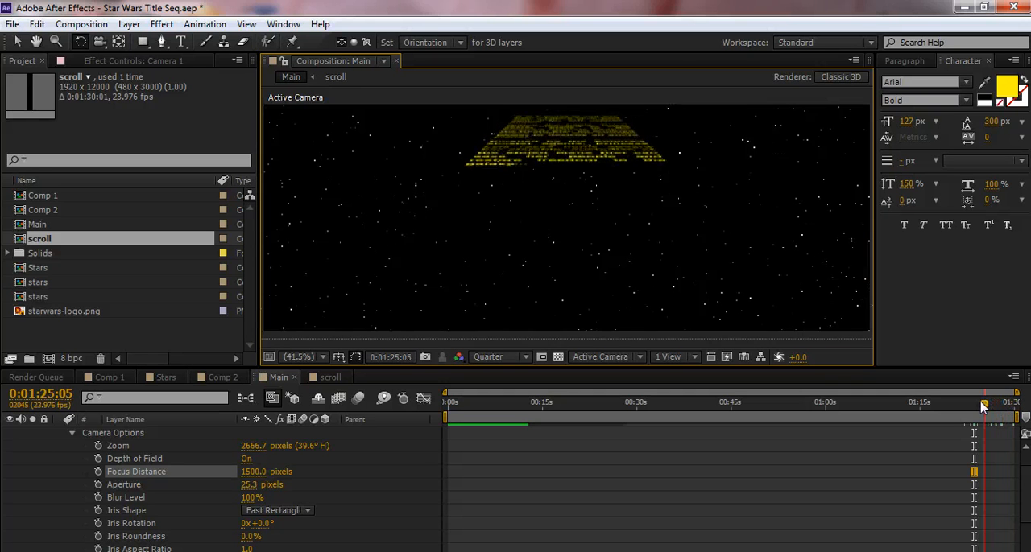
{"action": "left_click_drag", "start_coordinate": [983, 406], "coordinate": [968, 407]}
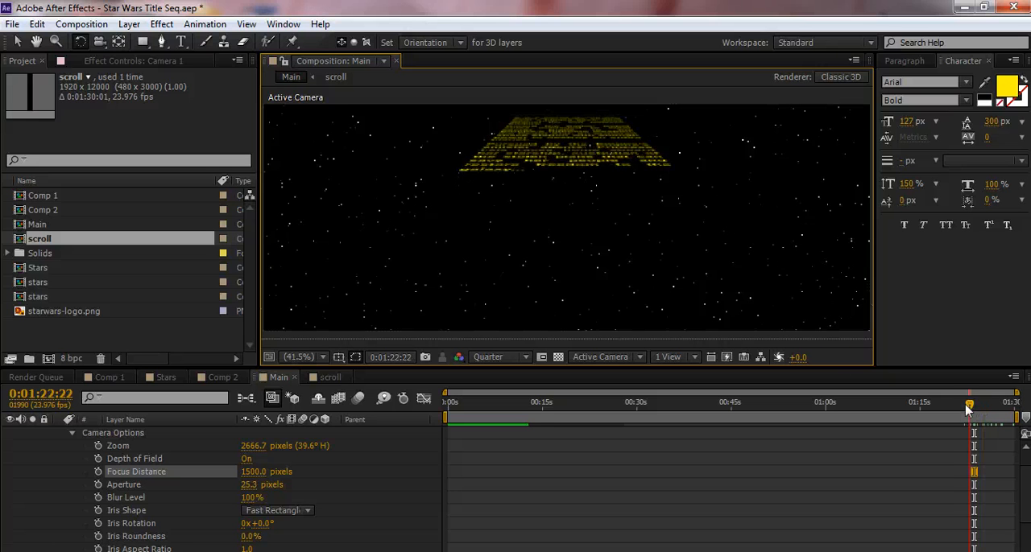
{"action": "left_click", "coordinate": [964, 403]}
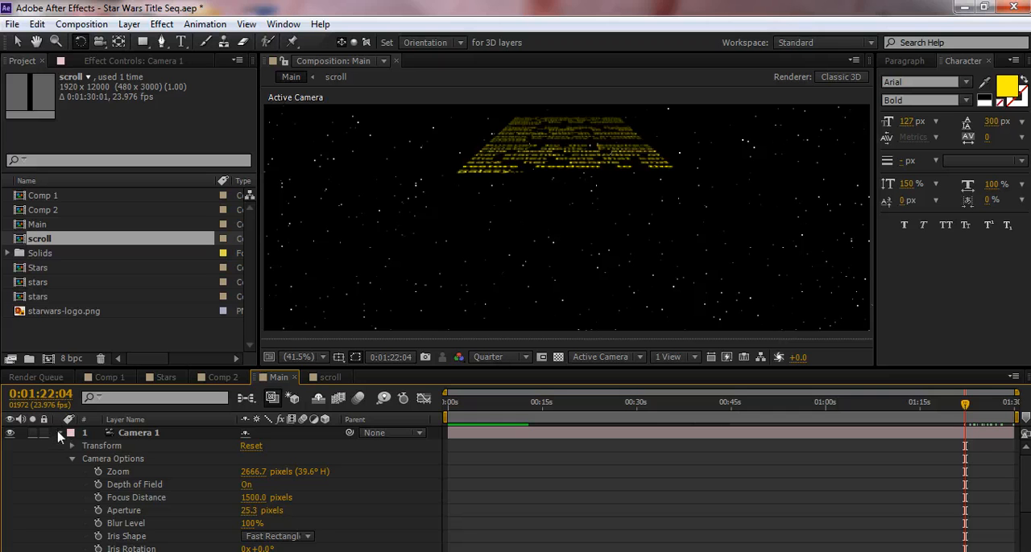
Collapse Camera 1 and keyframe the crawl layer's Opacity to fade near the end
{"action": "left_click", "coordinate": [58, 432]}
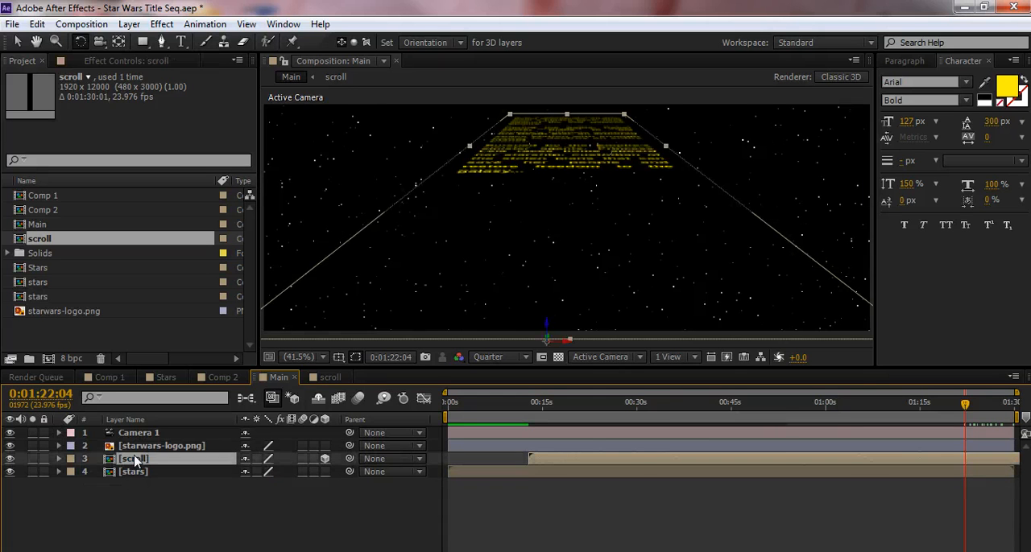
{"action": "left_click", "coordinate": [58, 459]}
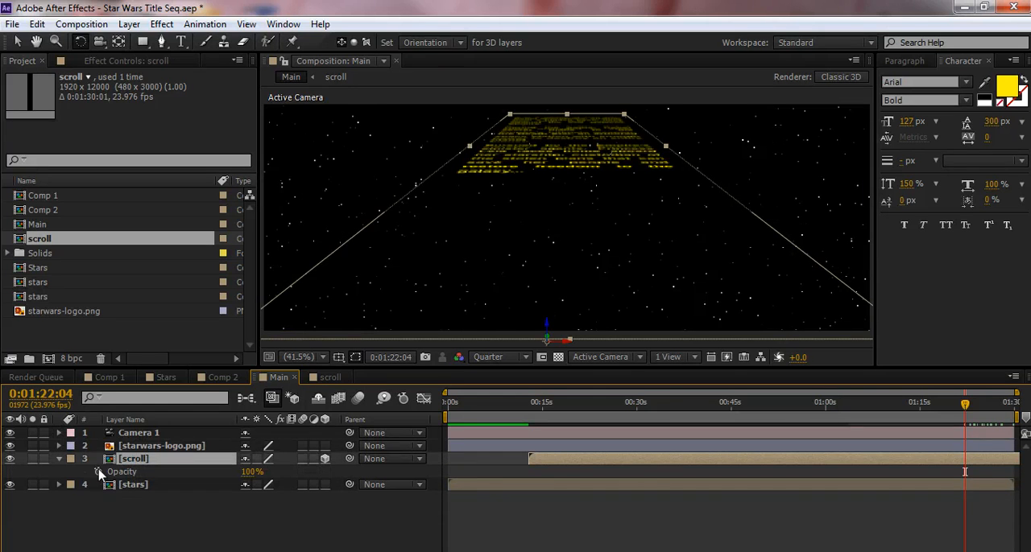
{"action": "left_click", "coordinate": [98, 471]}
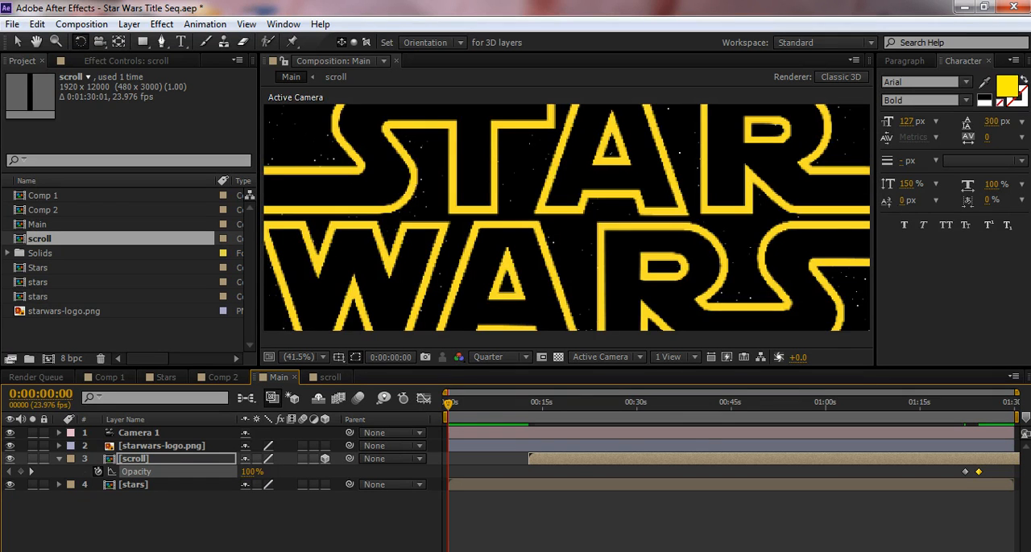
{"action": "left_click_drag", "start_coordinate": [445, 402], "coordinate": [527, 402]}
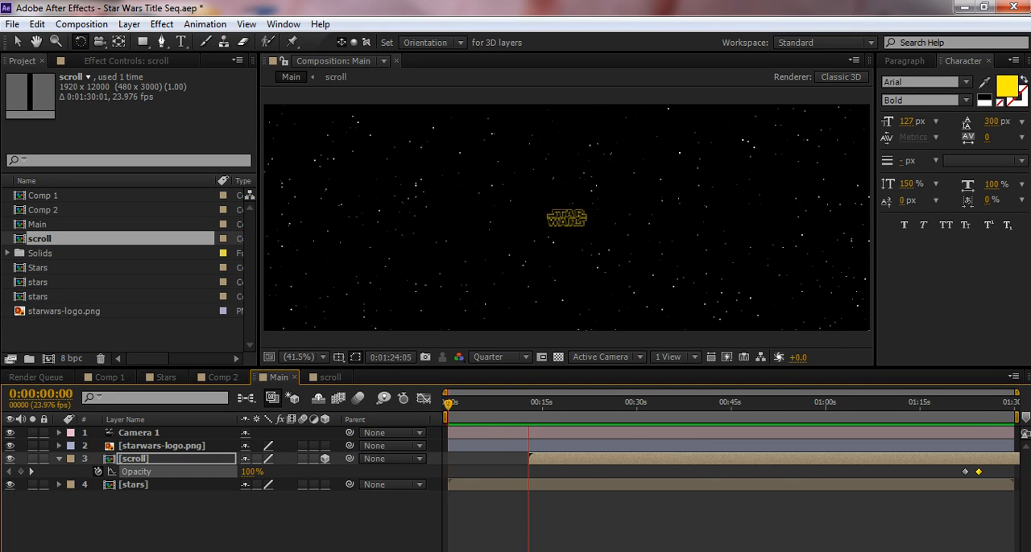